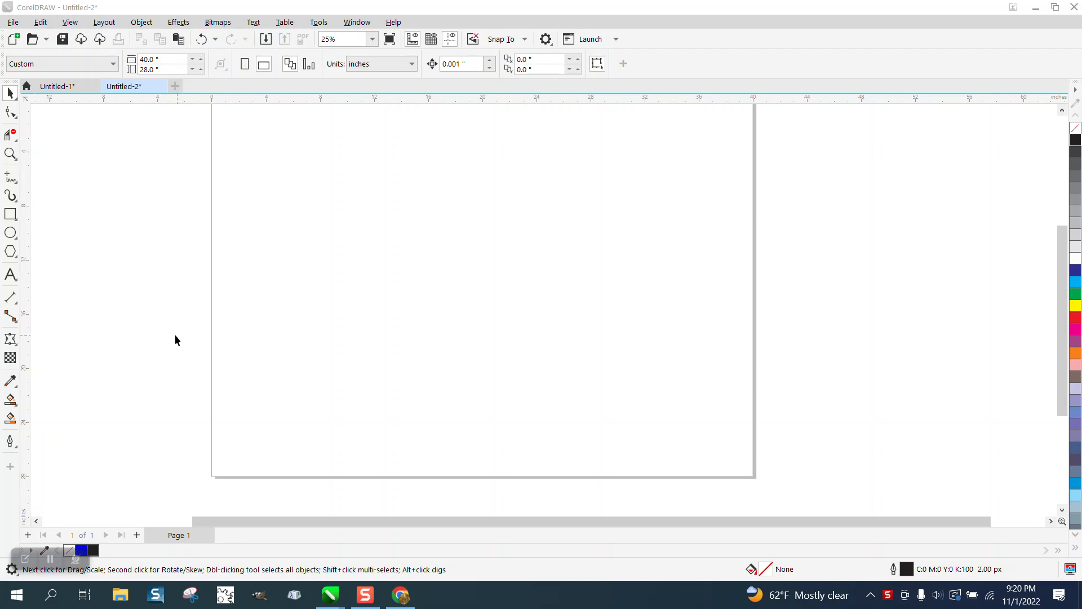
- Choose the Polygon tool from the shape flyout in the toolbox
click(10, 250)
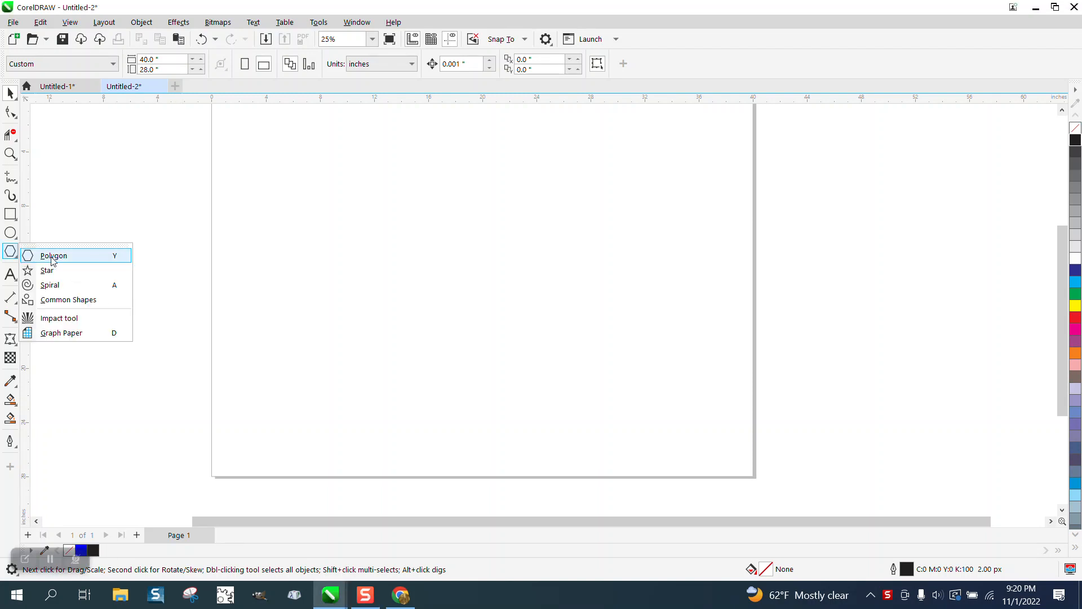
click(53, 256)
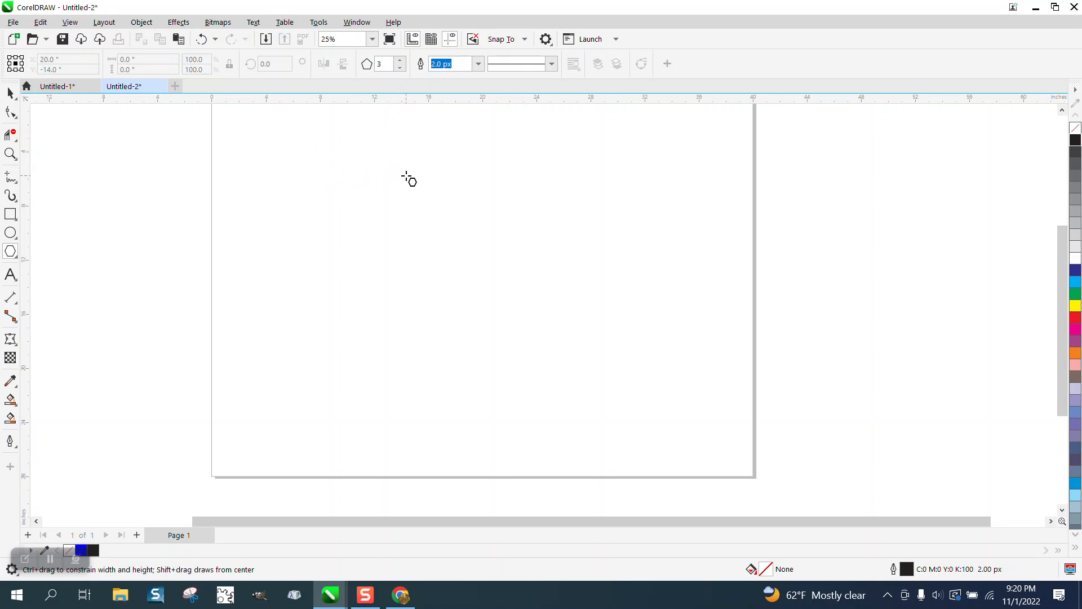
mouse_move(481, 185)
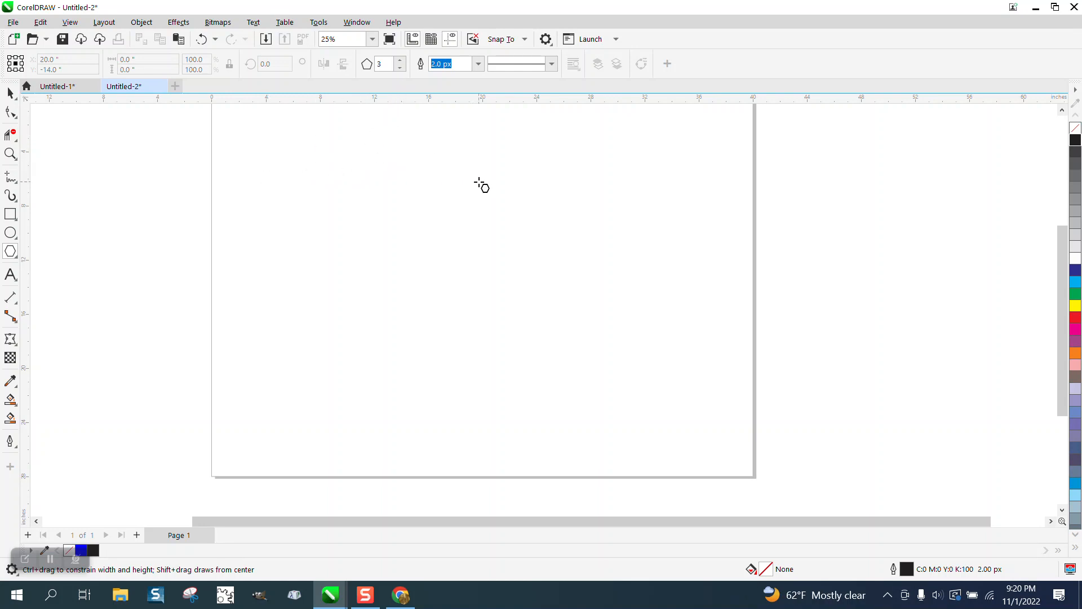
mouse_move(549, 185)
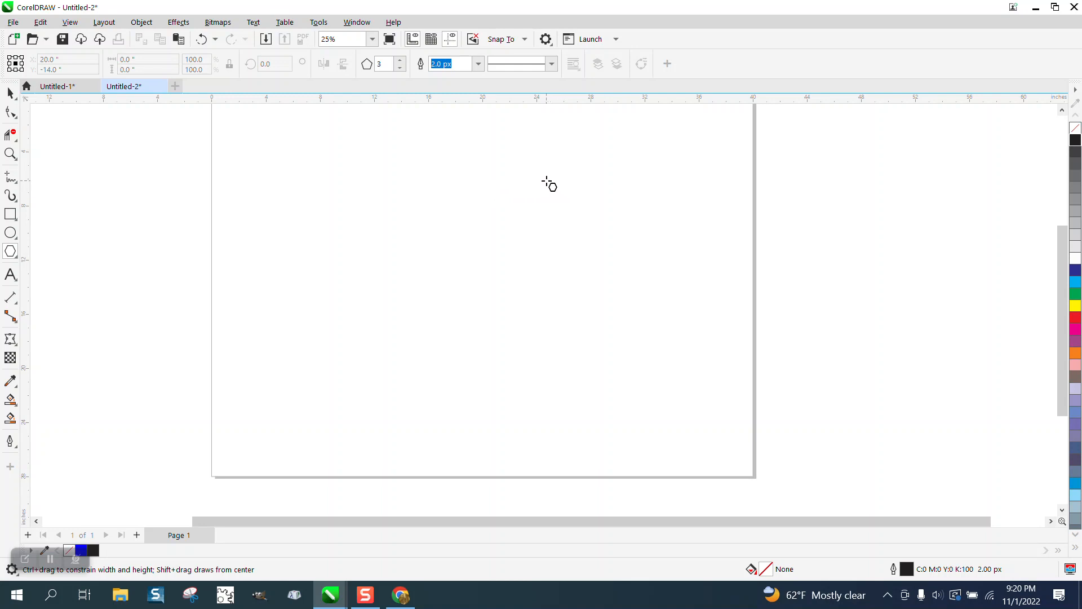
drag(549, 183, 367, 383)
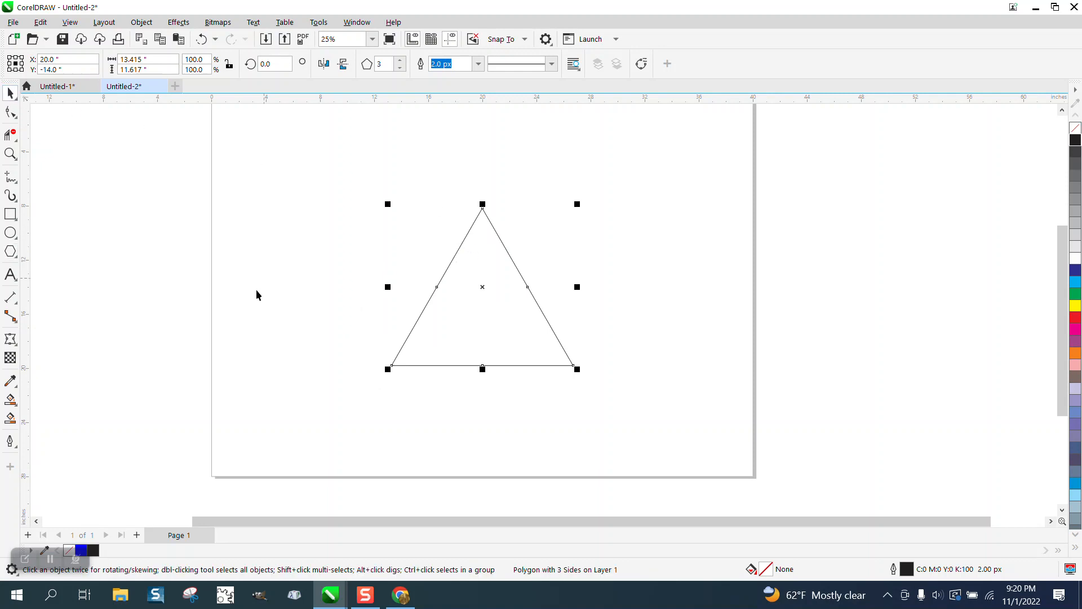
mouse_move(483, 302)
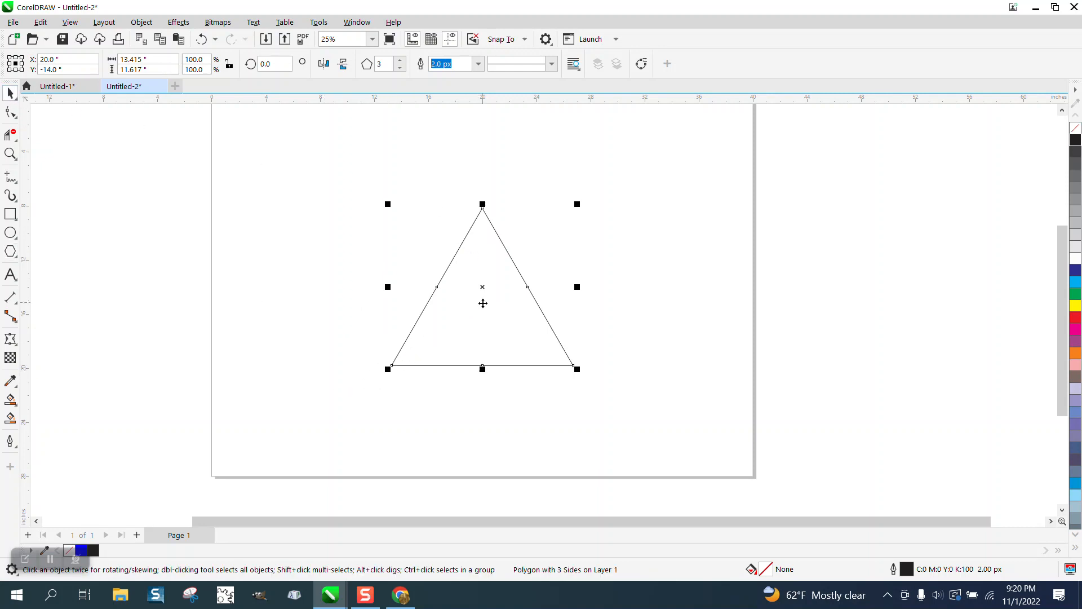
mouse_move(398, 377)
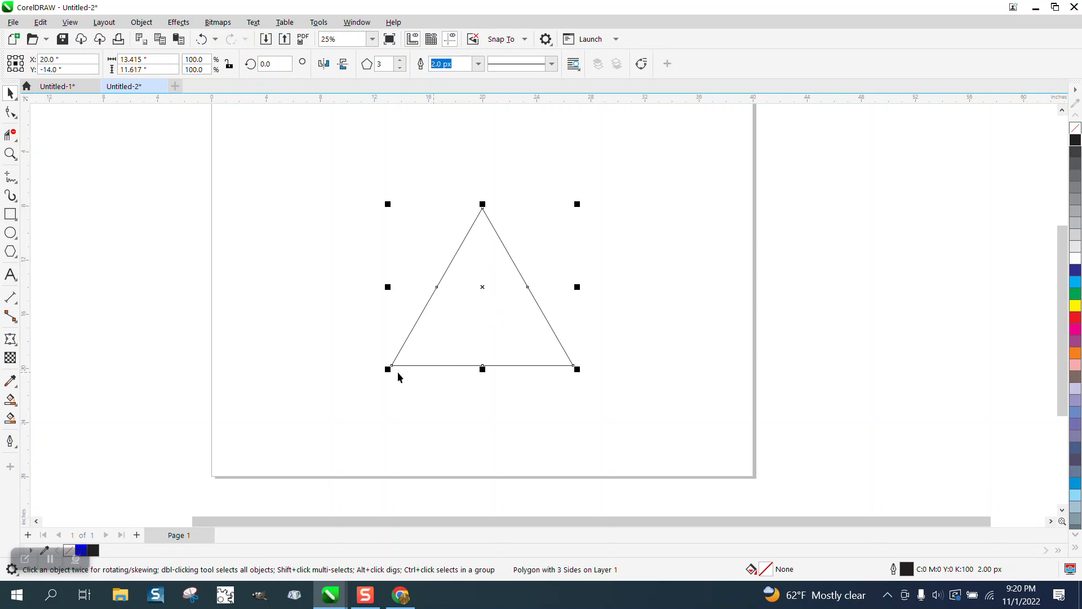
mouse_move(133, 377)
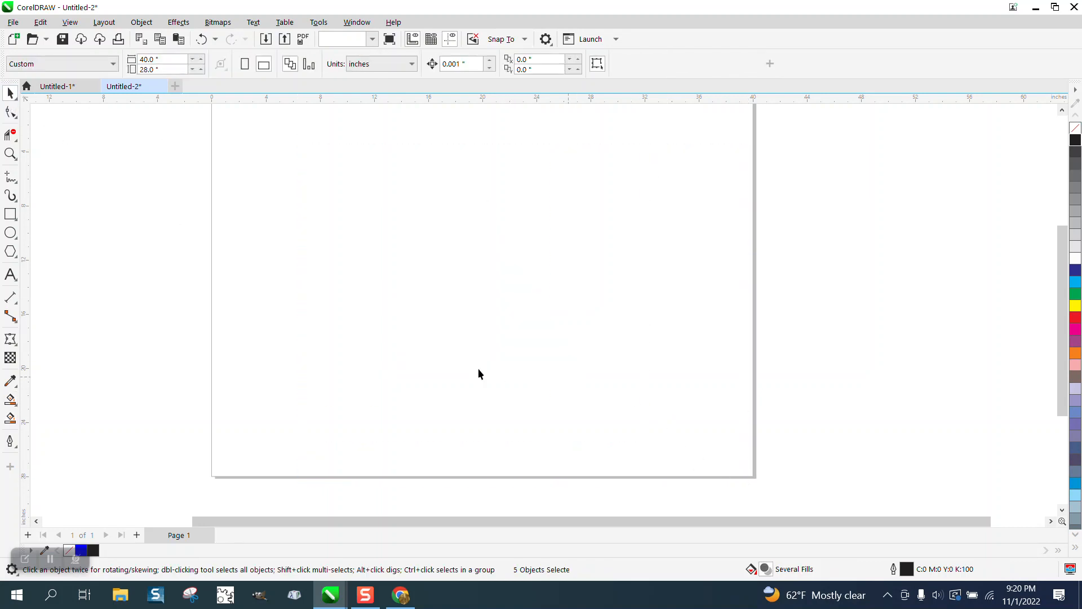
- Draw a regular six-sided hexagon near the page centre and select it
click(11, 251)
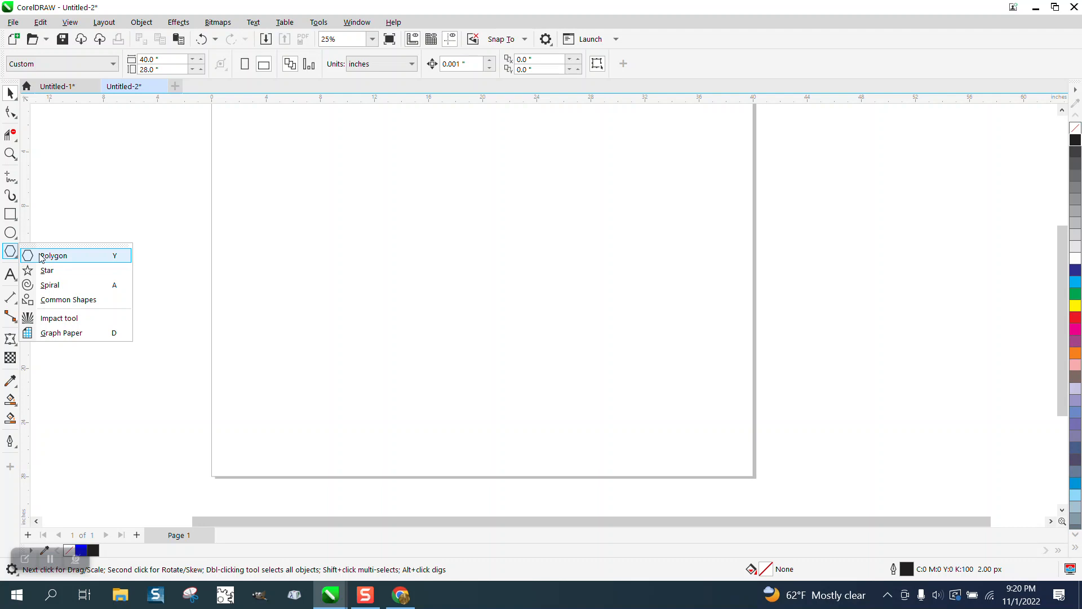
click(53, 255)
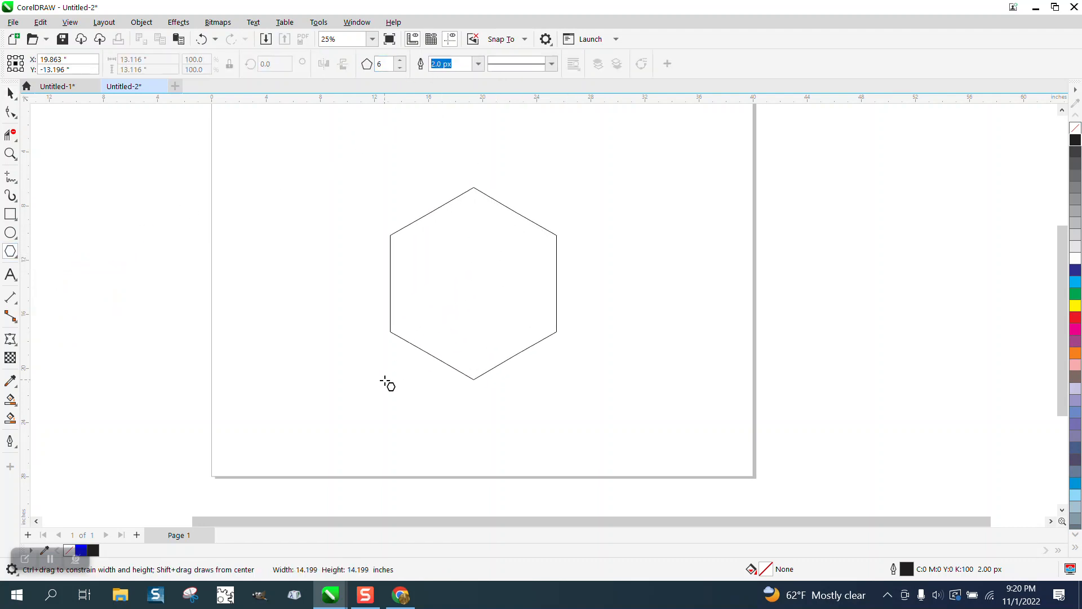
click(472, 286)
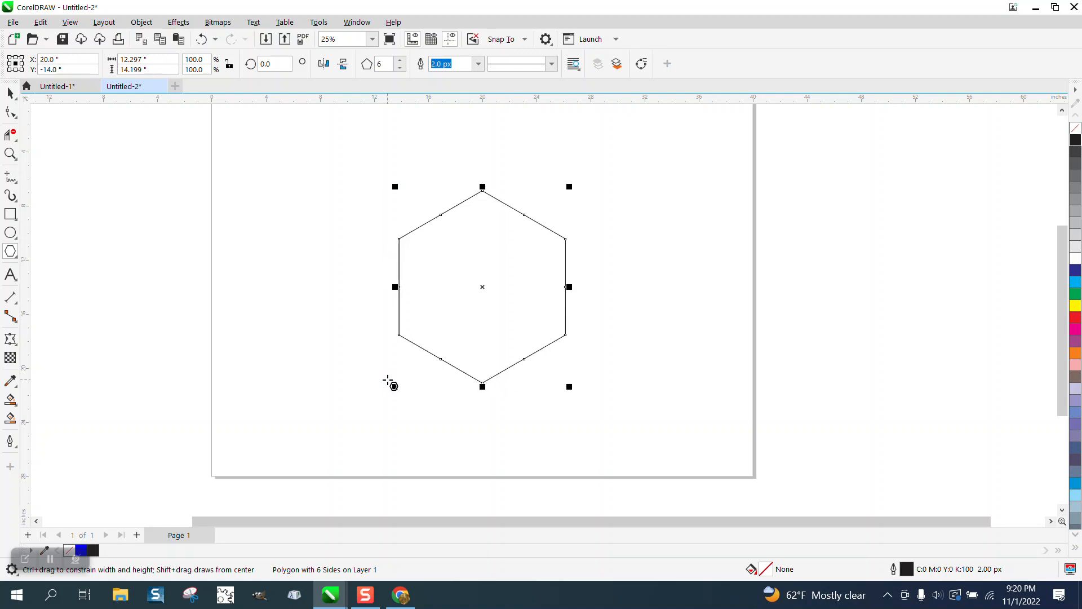
- Drag an edge node to the hexagon's centre, dividing it into six triangles
click(10, 111)
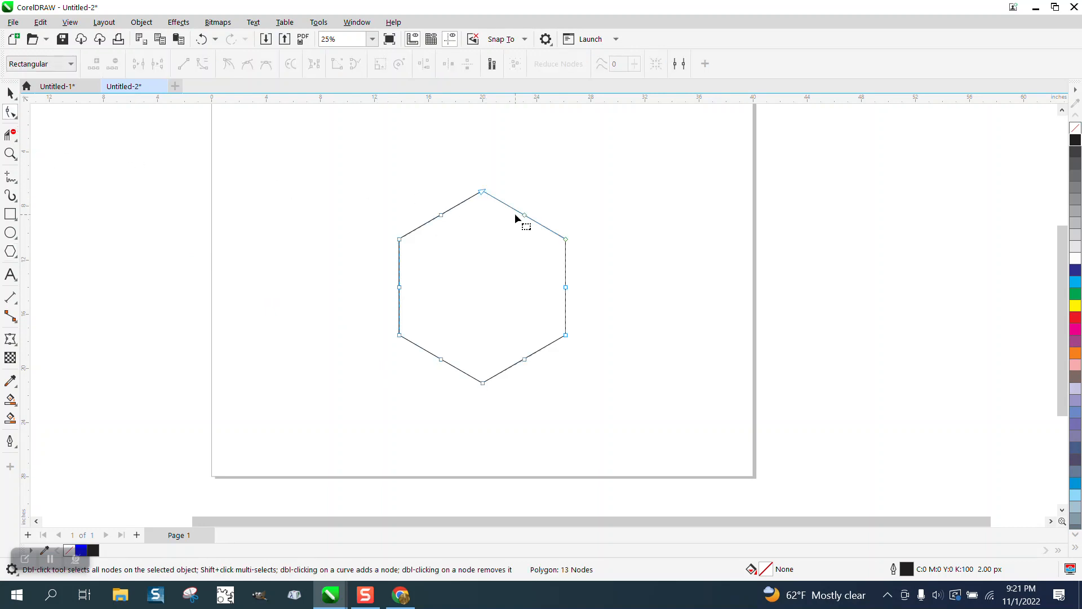
drag(522, 217, 489, 279)
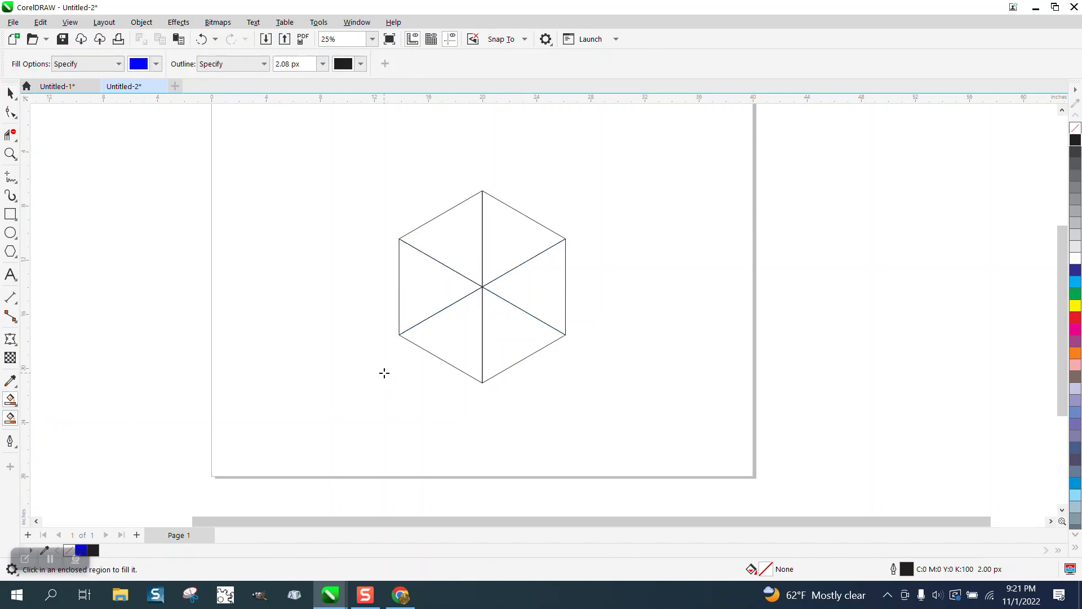
- Smart-fill the hexagon's triangular regions with solid blue
click(523, 238)
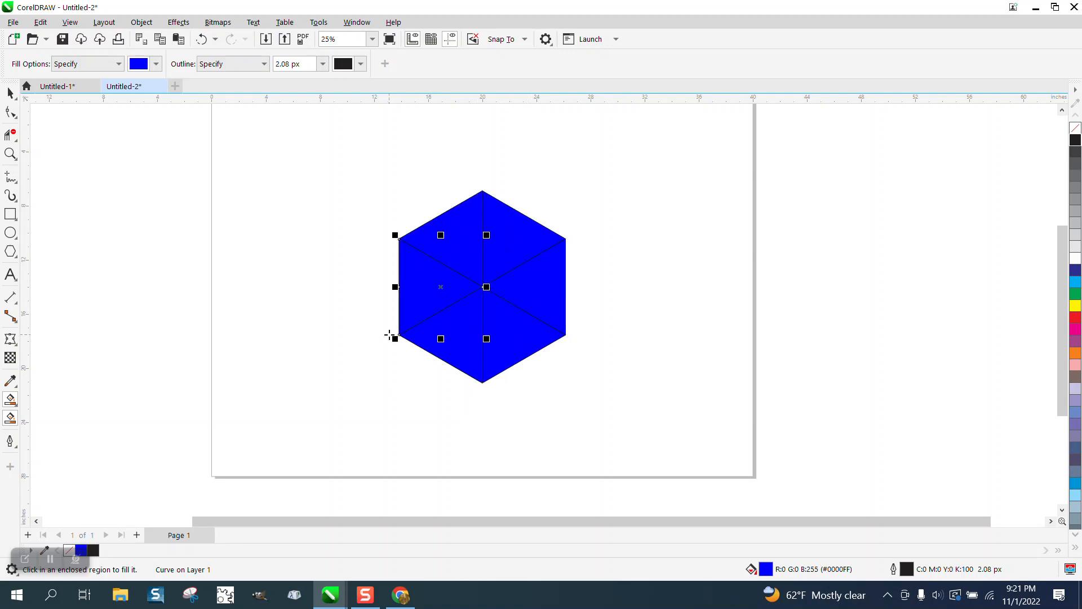
mouse_move(270, 188)
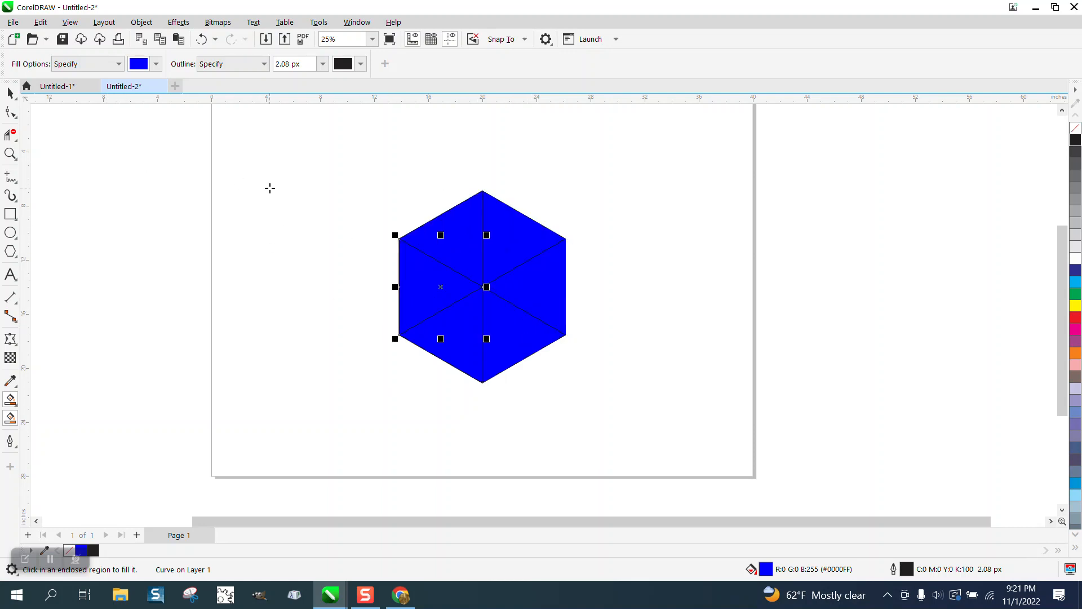